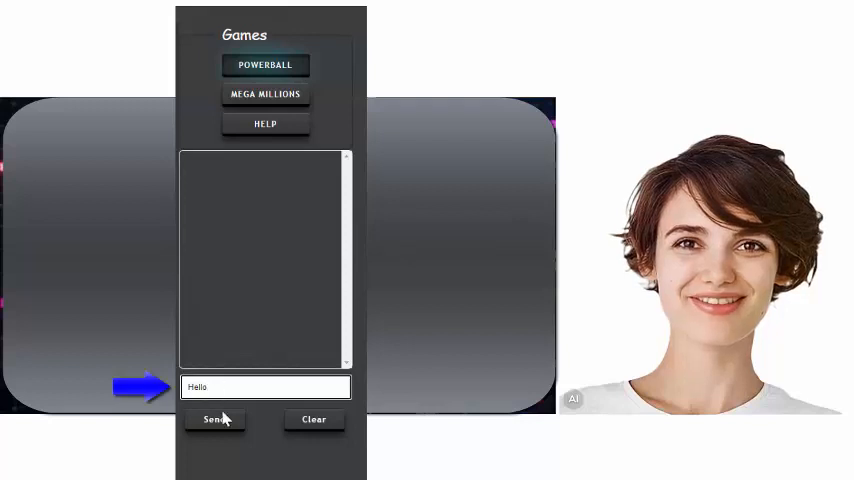
Step: Send 'Hello' to the chatbot and get its reply offering help with lottery games
click(214, 420)
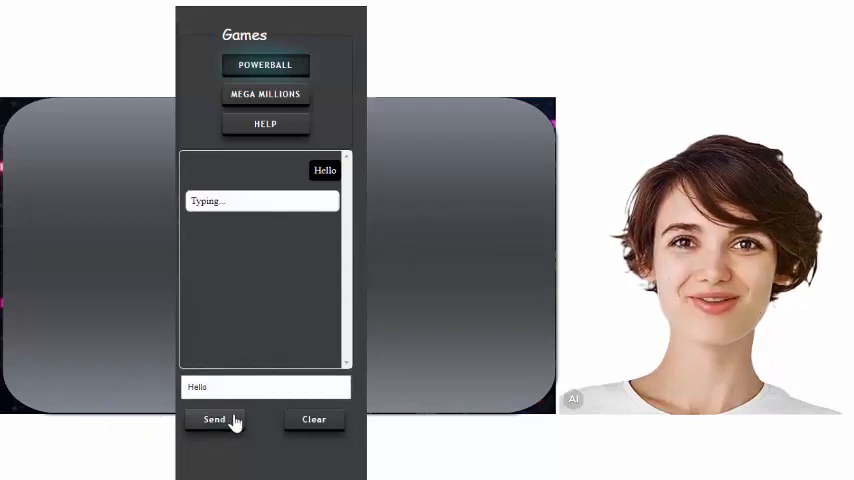
click(212, 420)
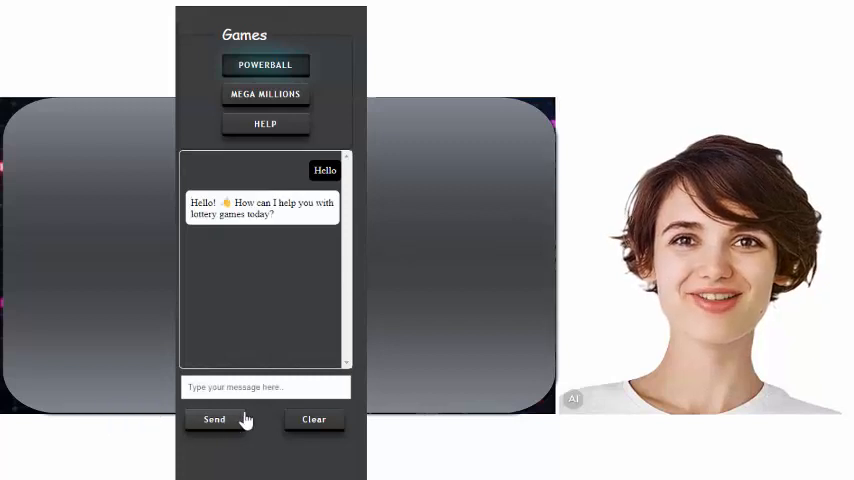
click(264, 388)
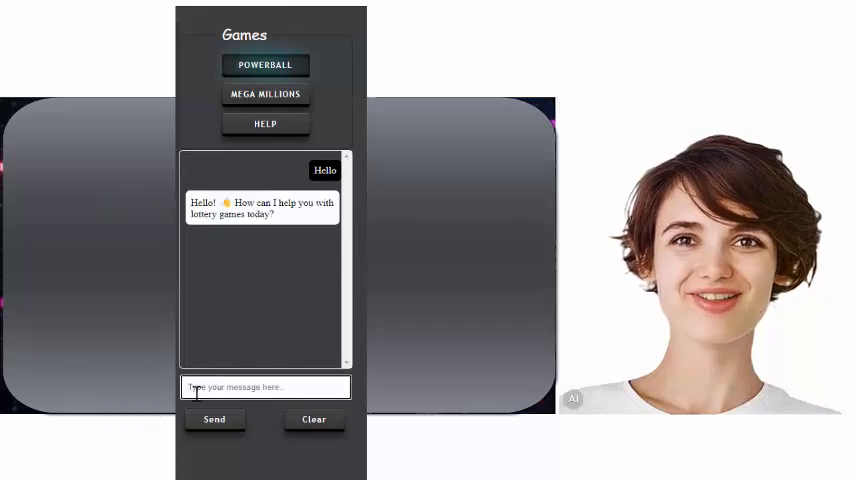
Step: Ask 'How do you play PowerBall' and receive the chatbot's explanation of the rules
text(How do you play PowerBall)
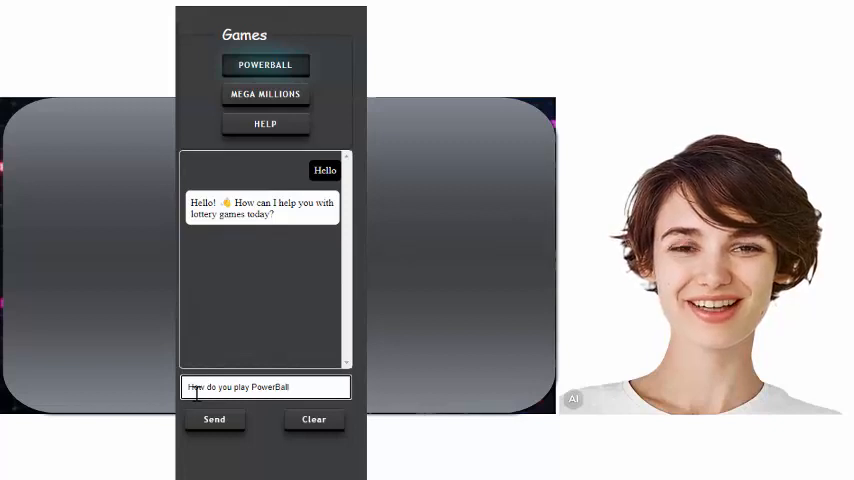
click(214, 420)
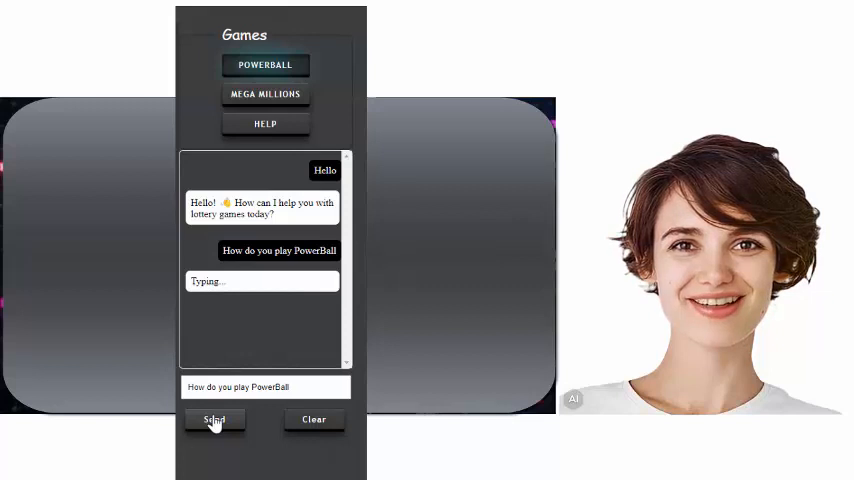
click(214, 420)
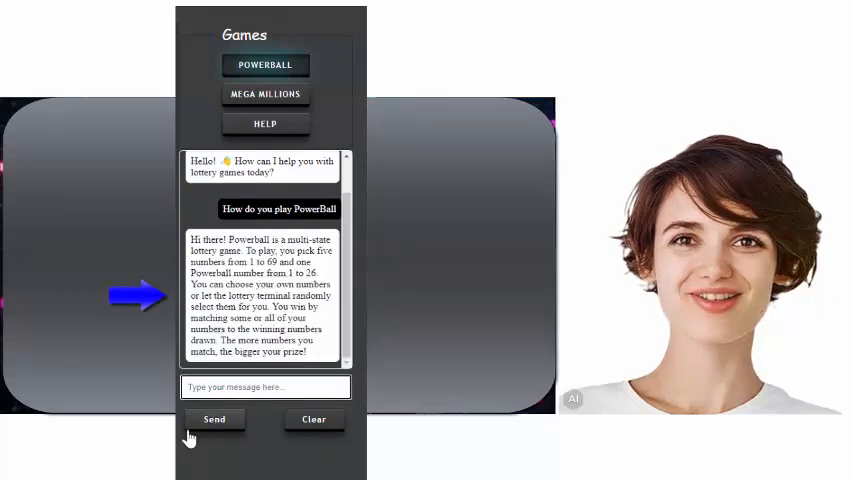
Step: Ask 'How is number 33 Doing in the PowerBall Lottery Game', which returns an error message
text(How is number)
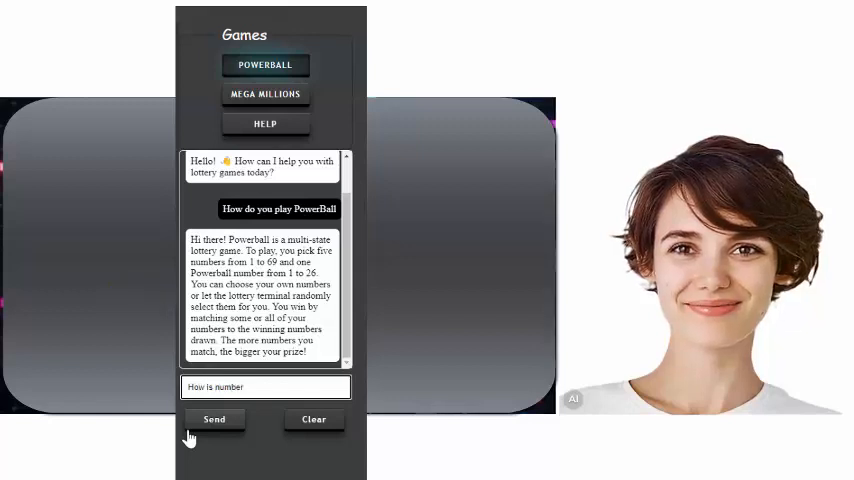
text(33 Doing)
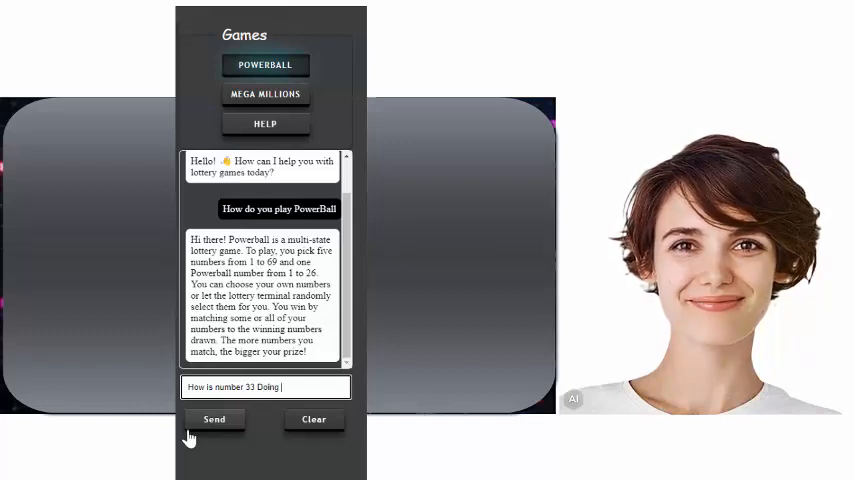
text(in the)
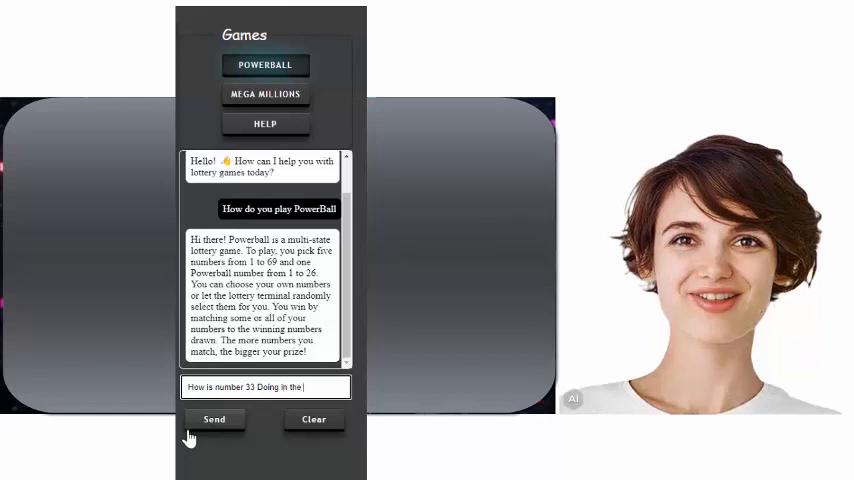
text(PowerBall Lottery Game)
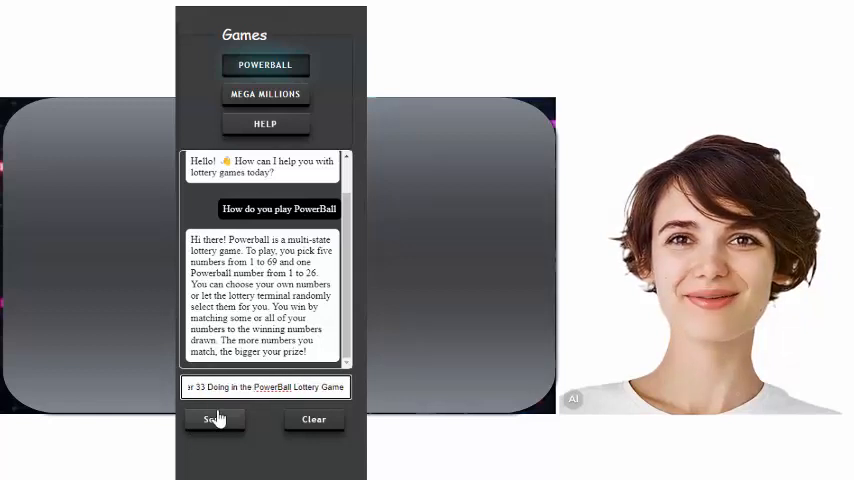
click(214, 420)
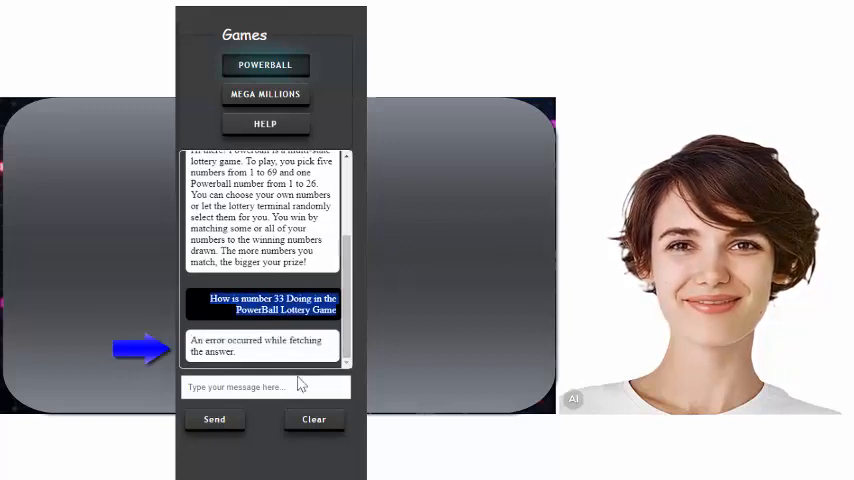
Step: Resend the number 33 Powerball question and get its draw frequency from the last 499 drawings
click(264, 388)
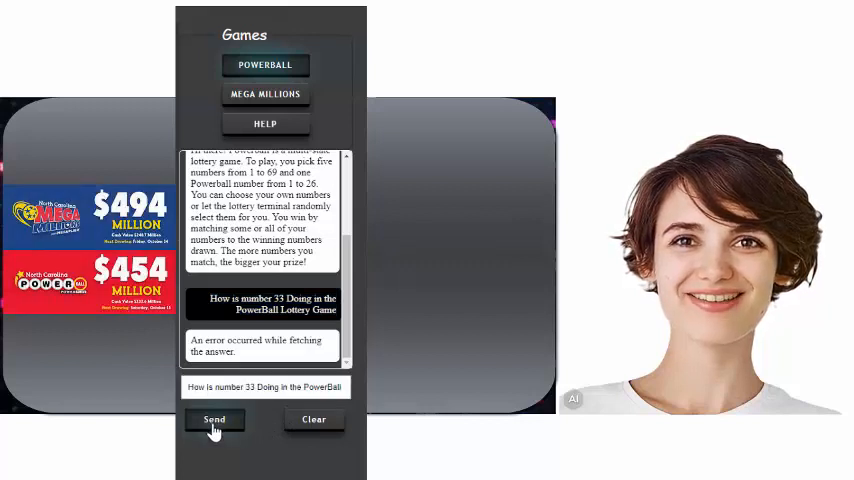
click(214, 420)
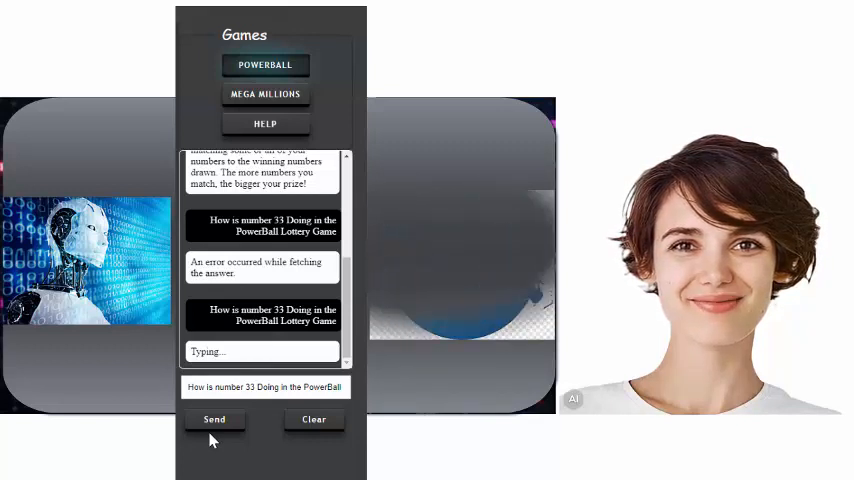
click(214, 420)
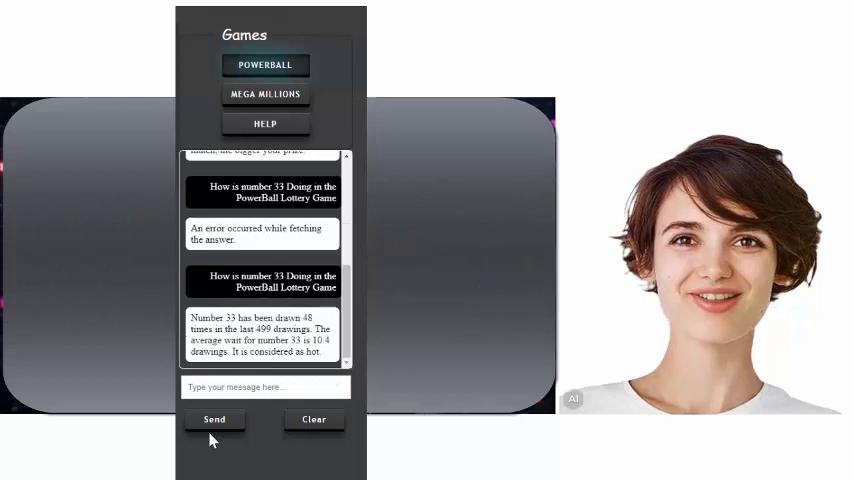
mouse_move(270, 410)
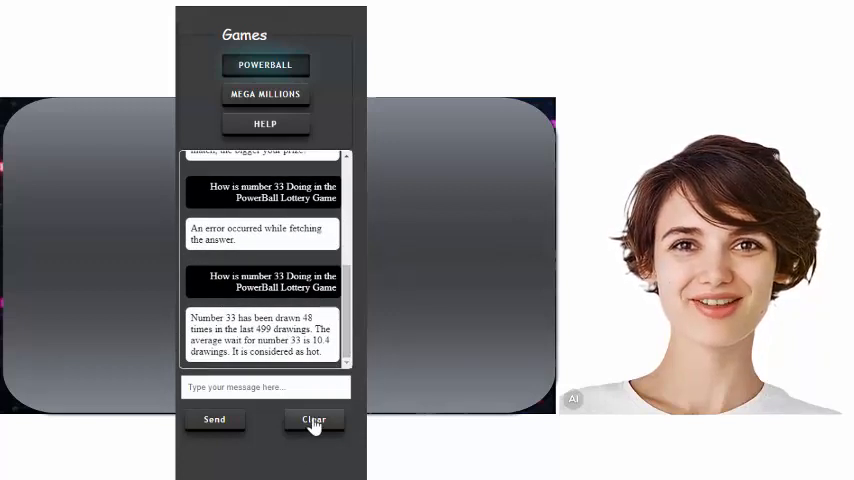
Step: Clear the chat and ask how lucky numbers 1, 8, 27, 39 and 55 perform in Mega Millions
click(312, 420)
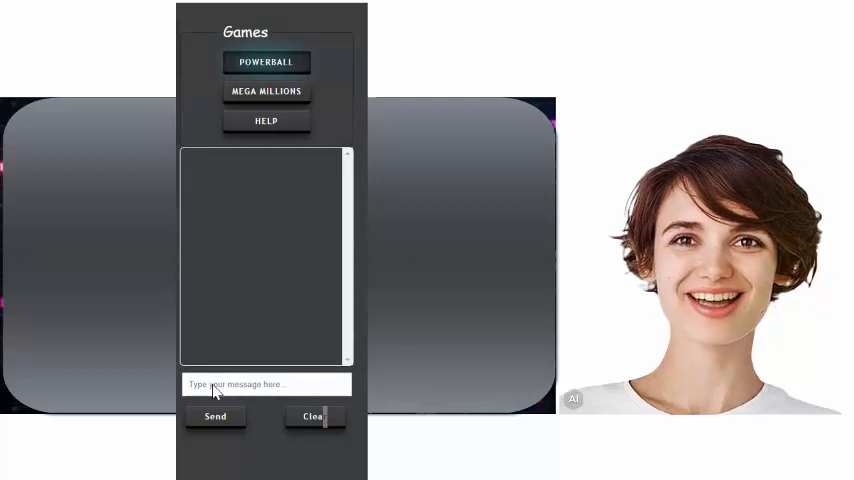
click(216, 416)
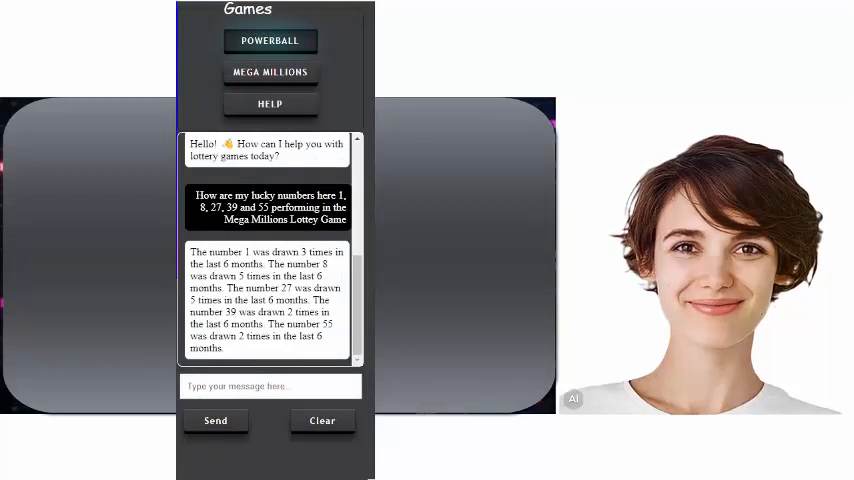